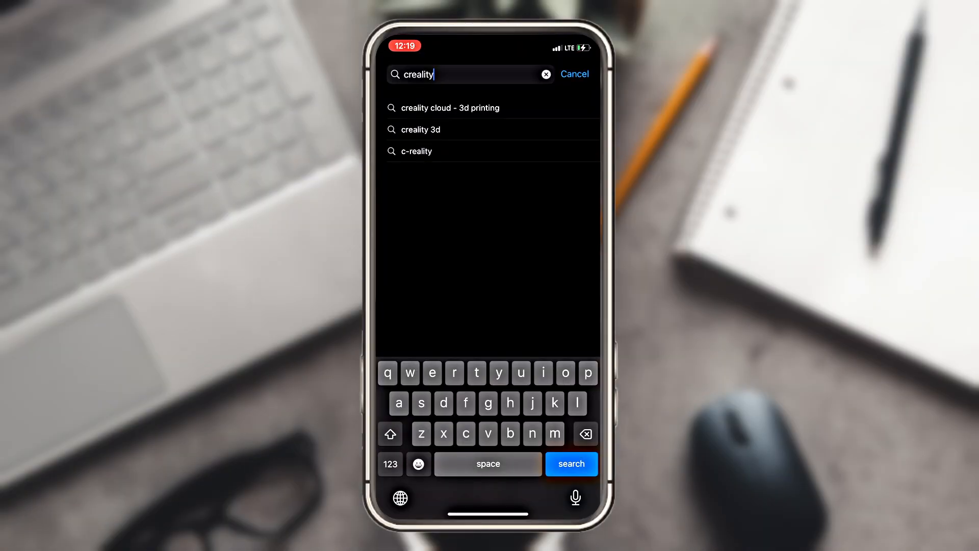
Step: Find Creality Cloud in the store and go to the Workbench of connected devices
click(451, 107)
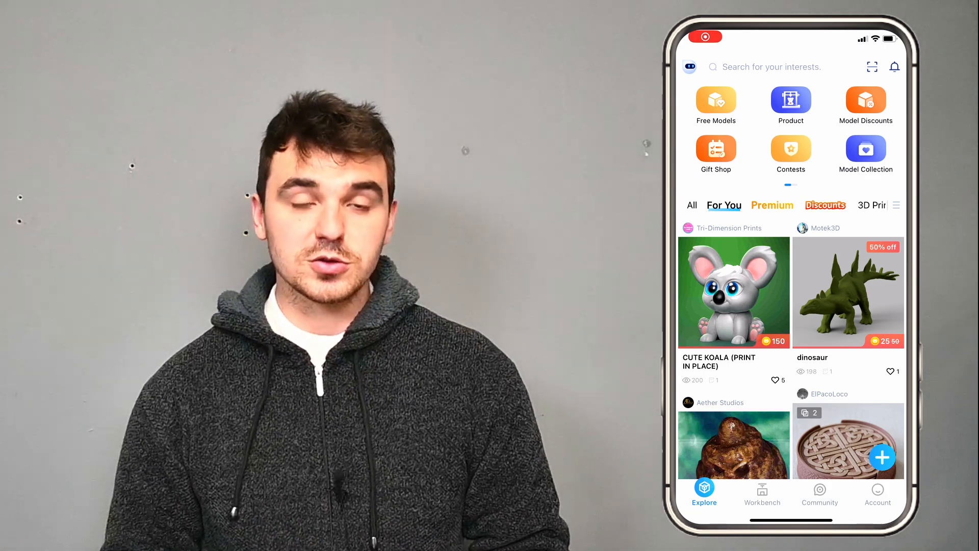
click(762, 494)
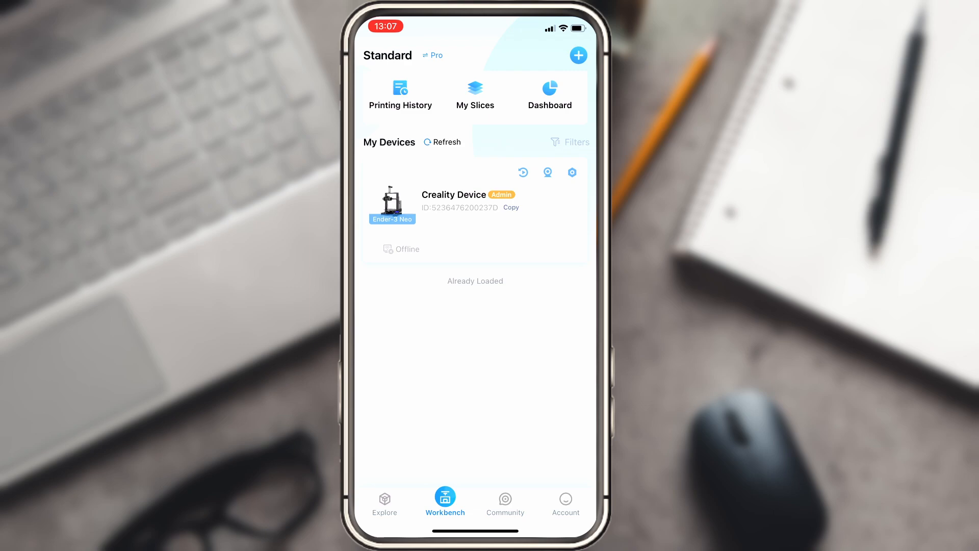
Step: Start adding a device and choose Creality Box 2.0 from the Accessories category
click(577, 56)
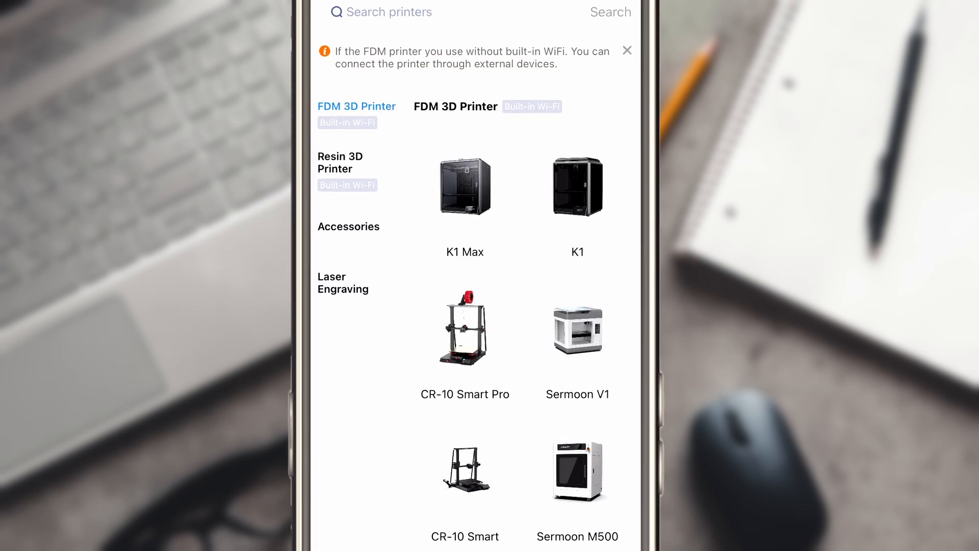
click(349, 227)
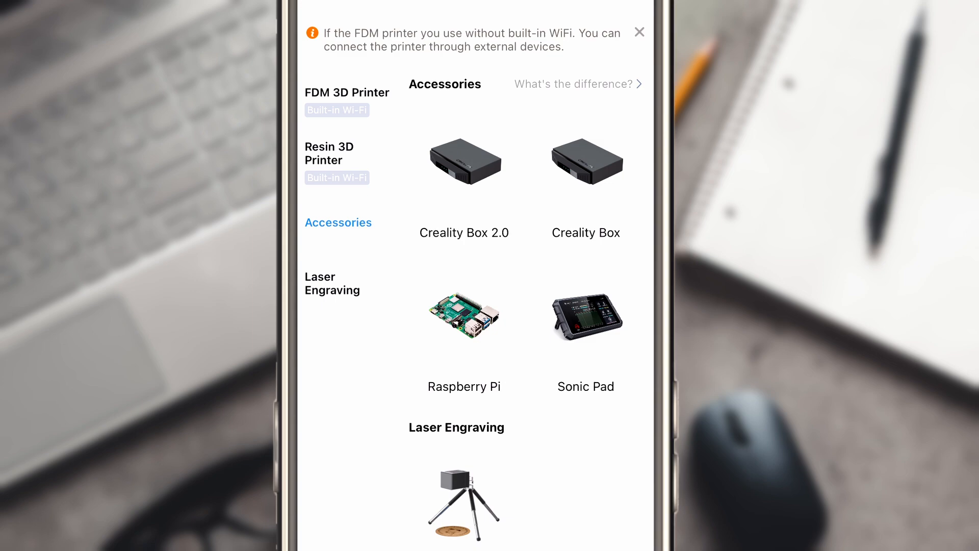
click(464, 162)
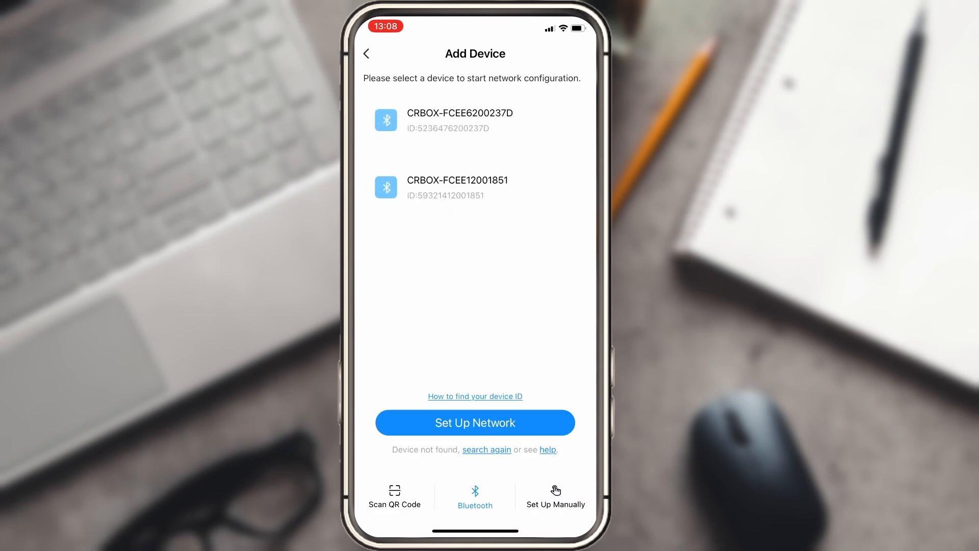
Step: Set up box CRBOX-FCEE6200237D over WLAN and let the phone join its Wi-Fi
click(474, 422)
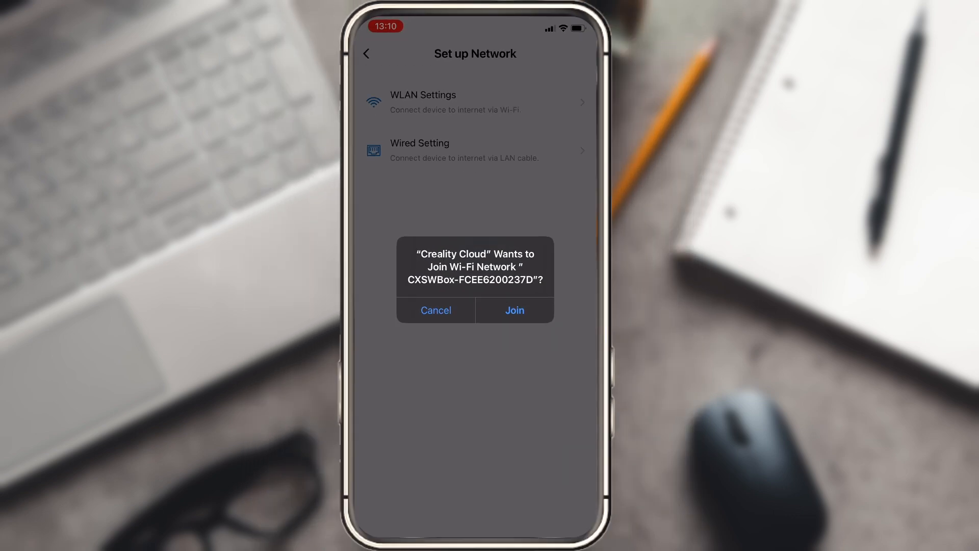
click(514, 310)
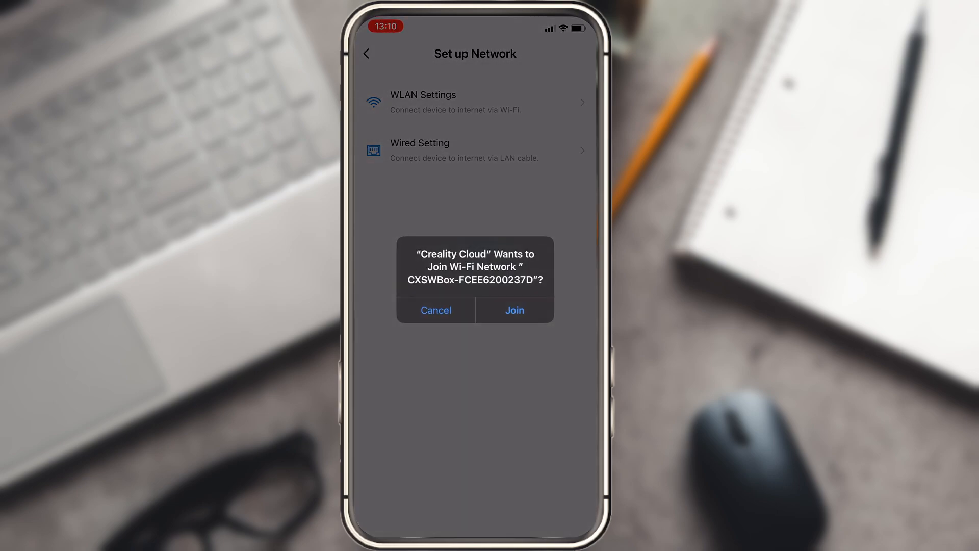
click(514, 310)
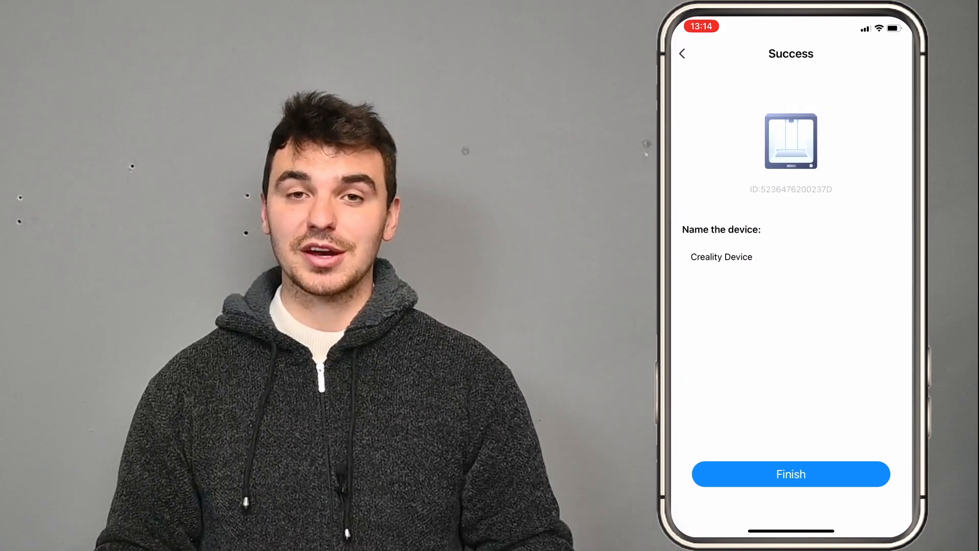
Step: Rename the connected device to Ender-3 Neo and finish adding it
click(721, 257)
text(Ender-3 Neo)
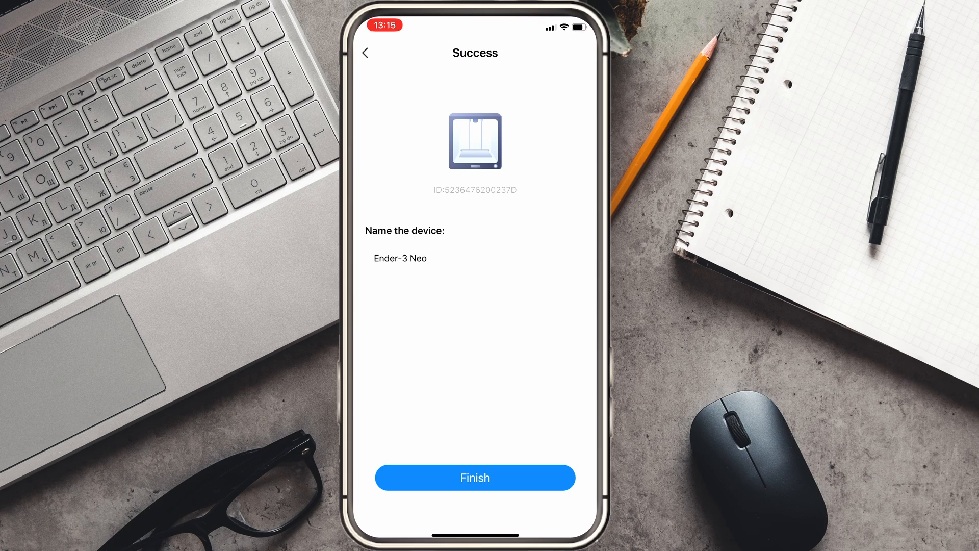
click(474, 478)
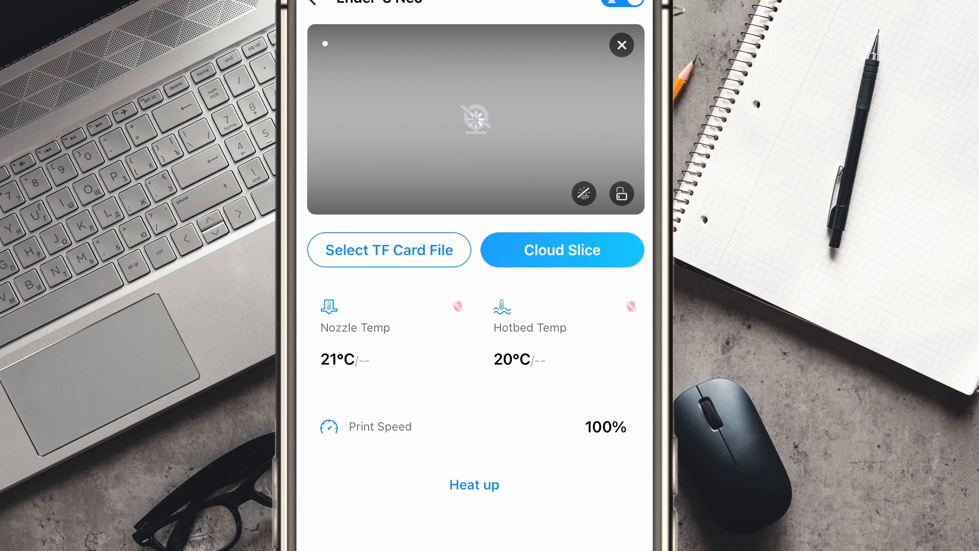
Step: Home all axes, then send X and Y home again from the Move panel and close it
click(474, 485)
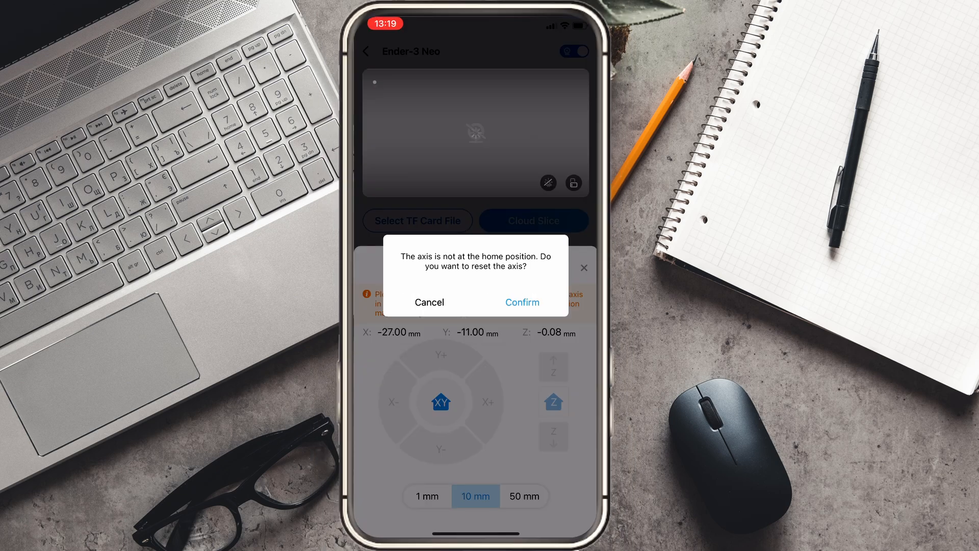
click(521, 302)
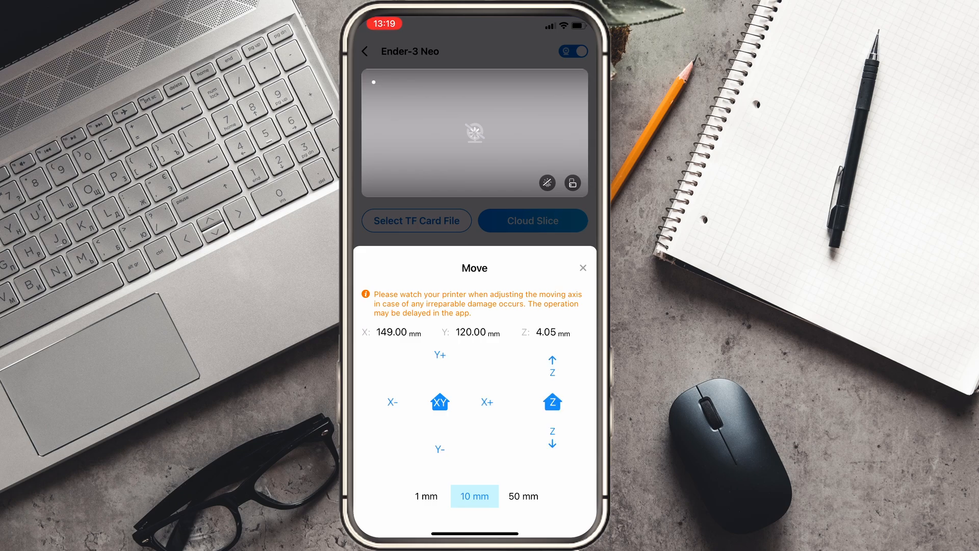
click(439, 402)
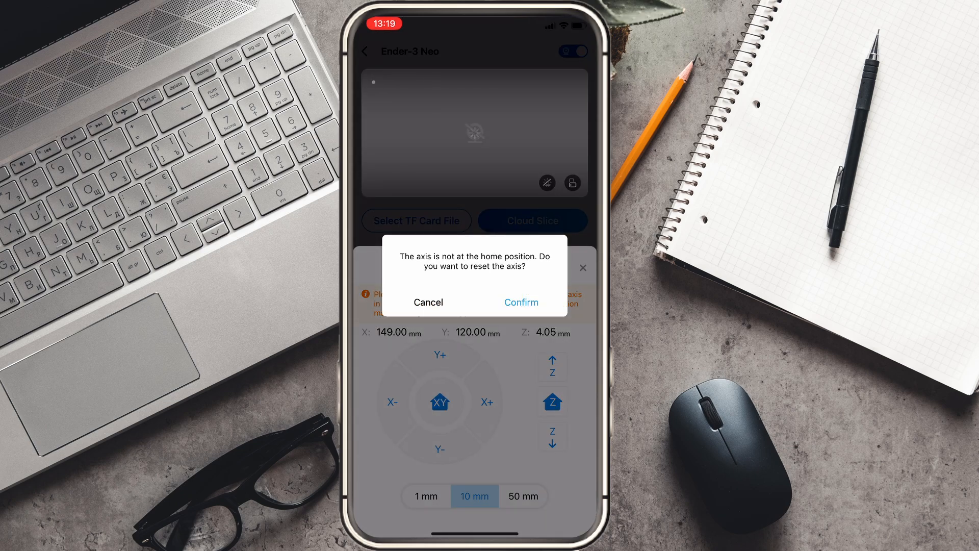
click(521, 301)
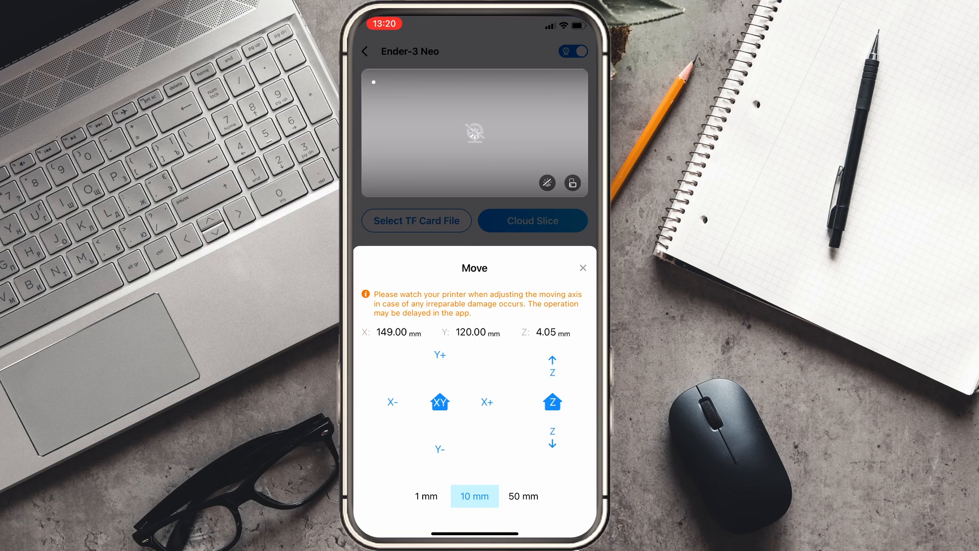
click(582, 267)
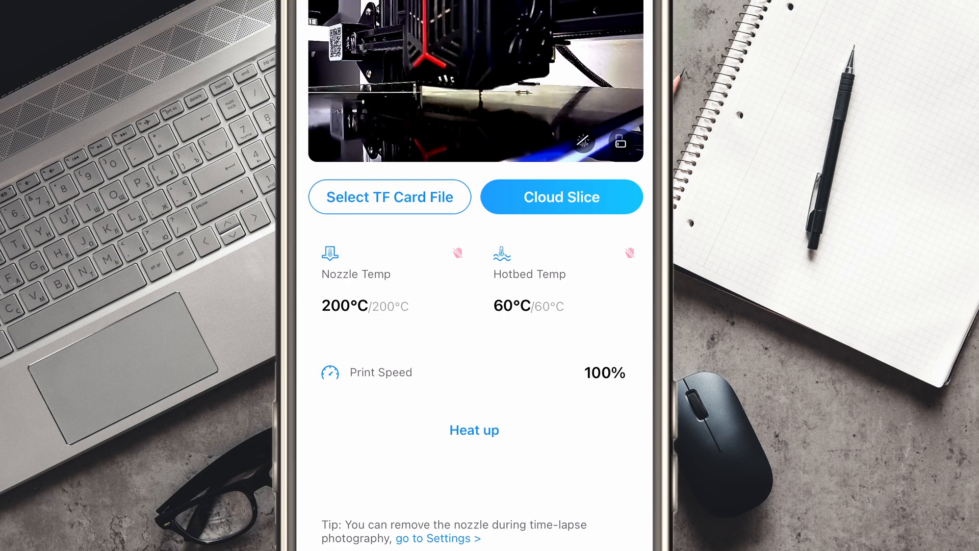
Step: Show the TF card File Manager, which reports no G-code files
click(389, 197)
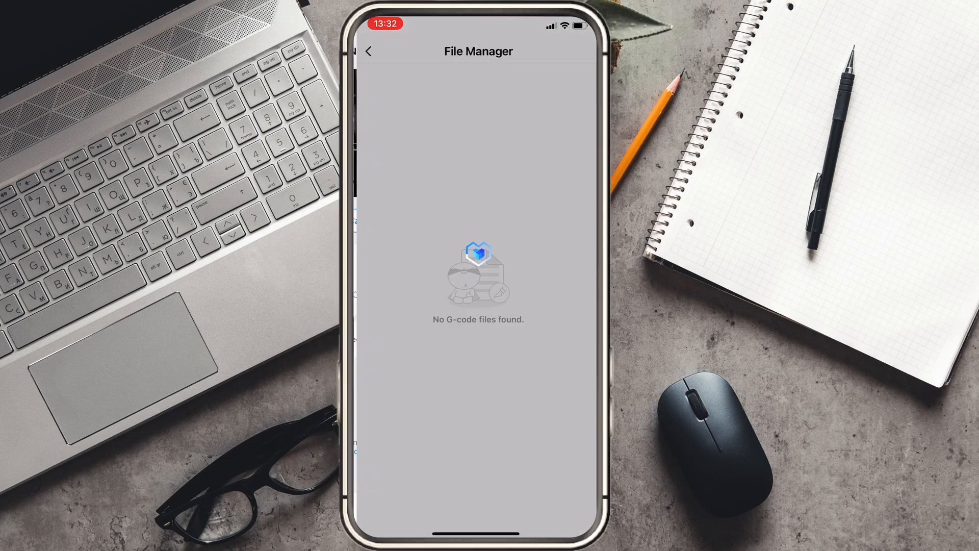